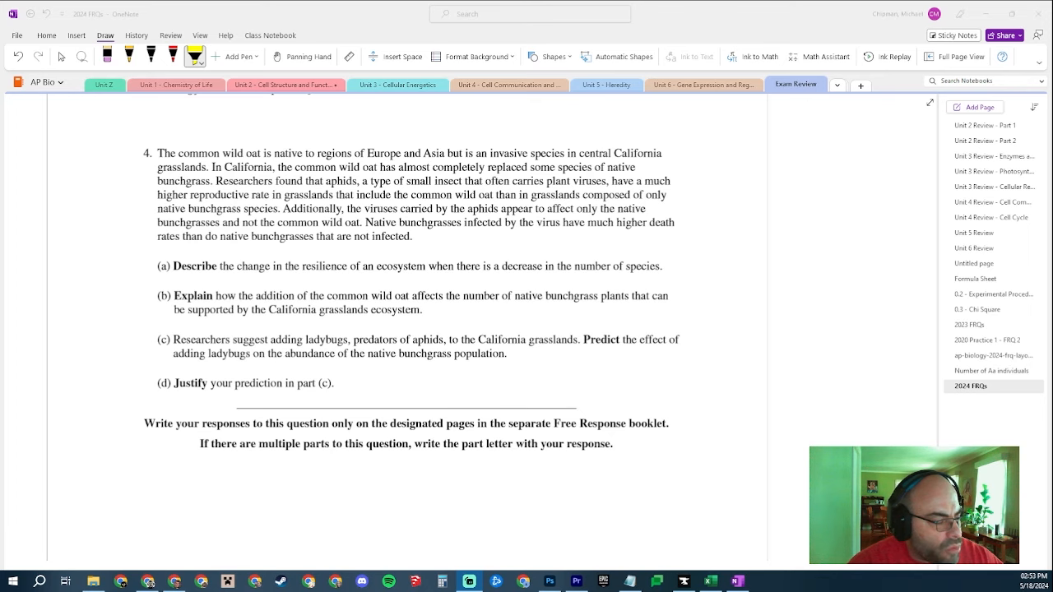
pyautogui.scroll(-3)
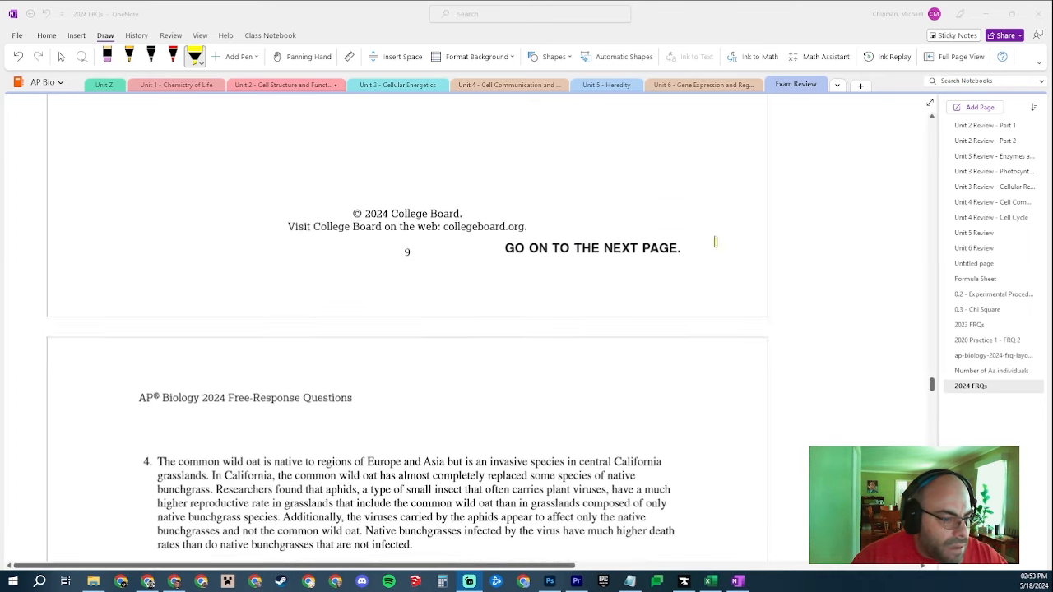
pyautogui.scroll(-3)
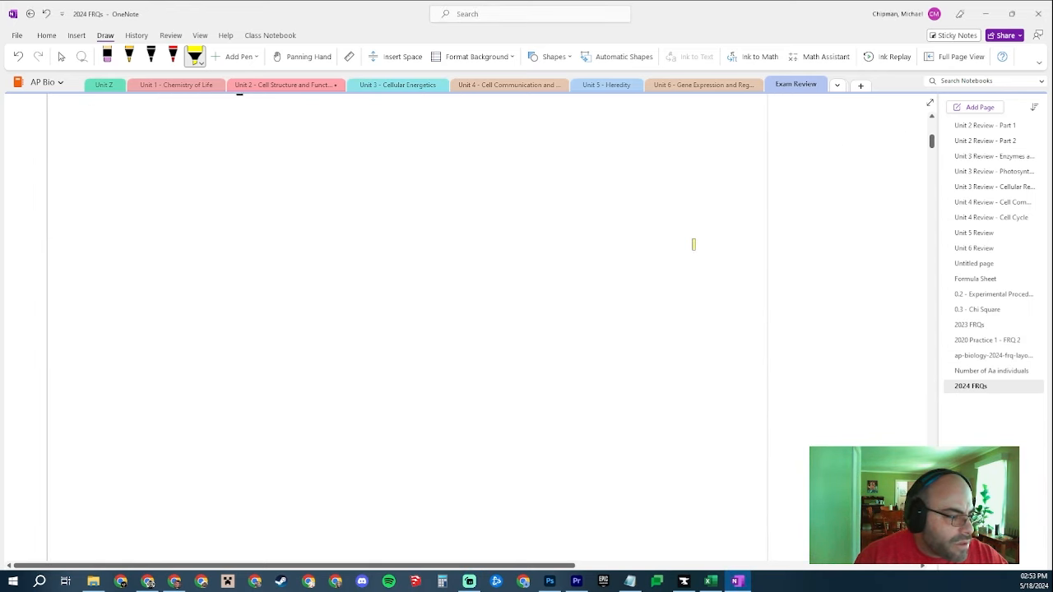
pyautogui.scroll(-3)
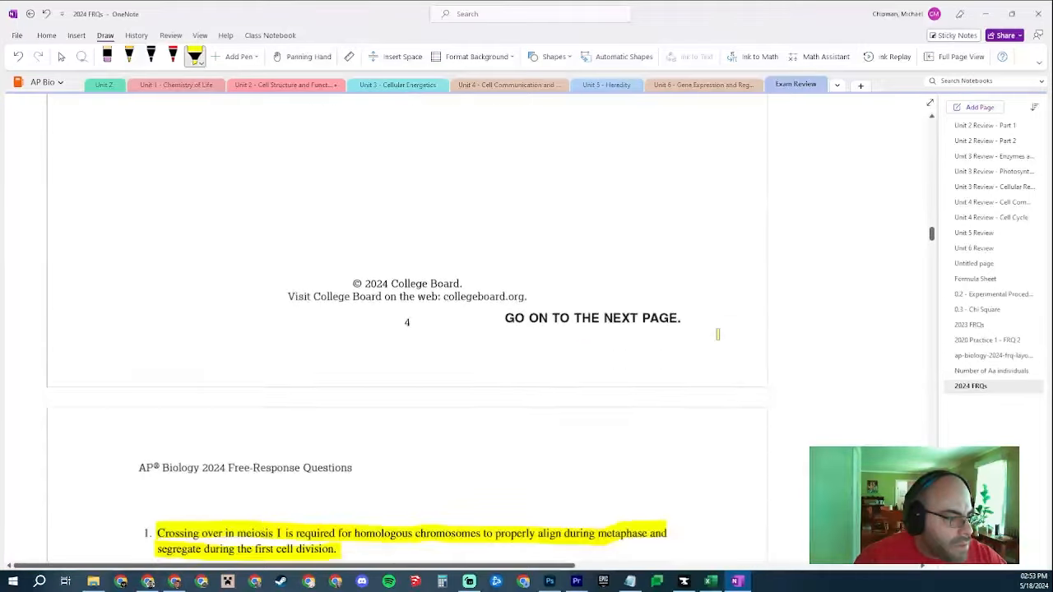
pyautogui.scroll(-3)
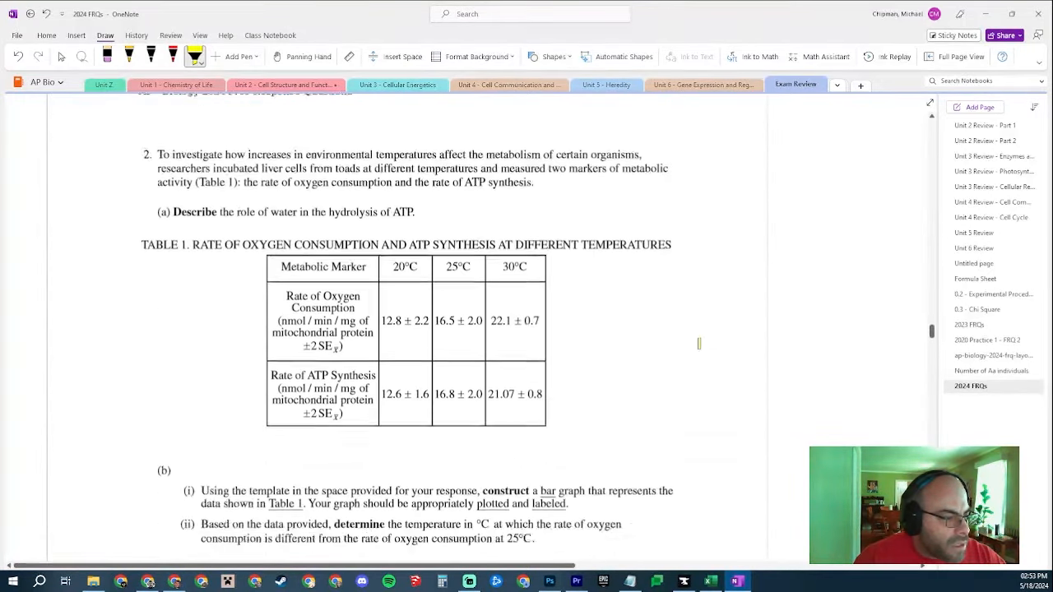
pyautogui.scroll(-3)
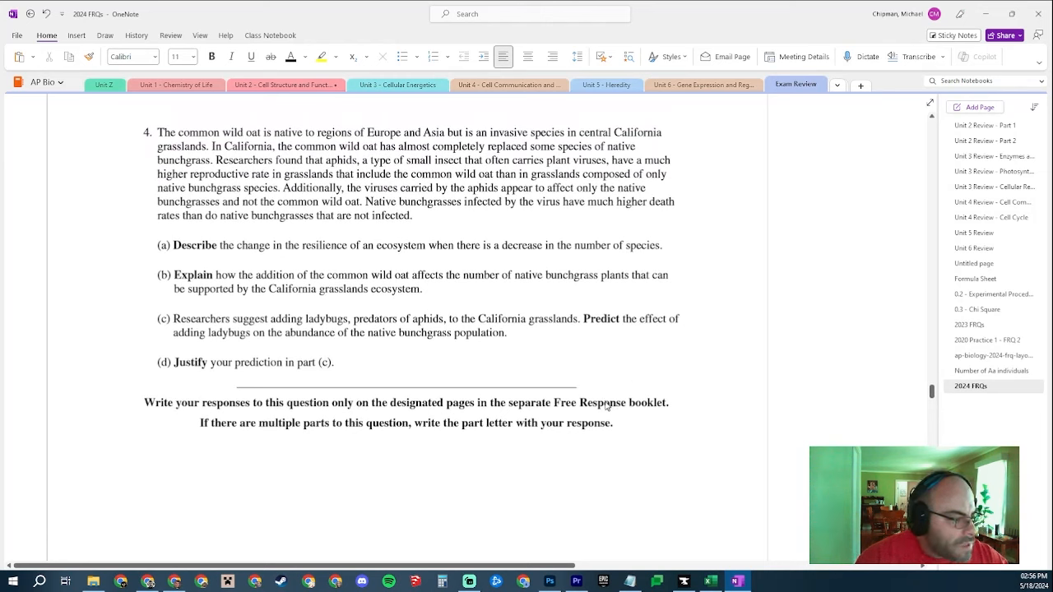
pyautogui.moveTo(590, 363)
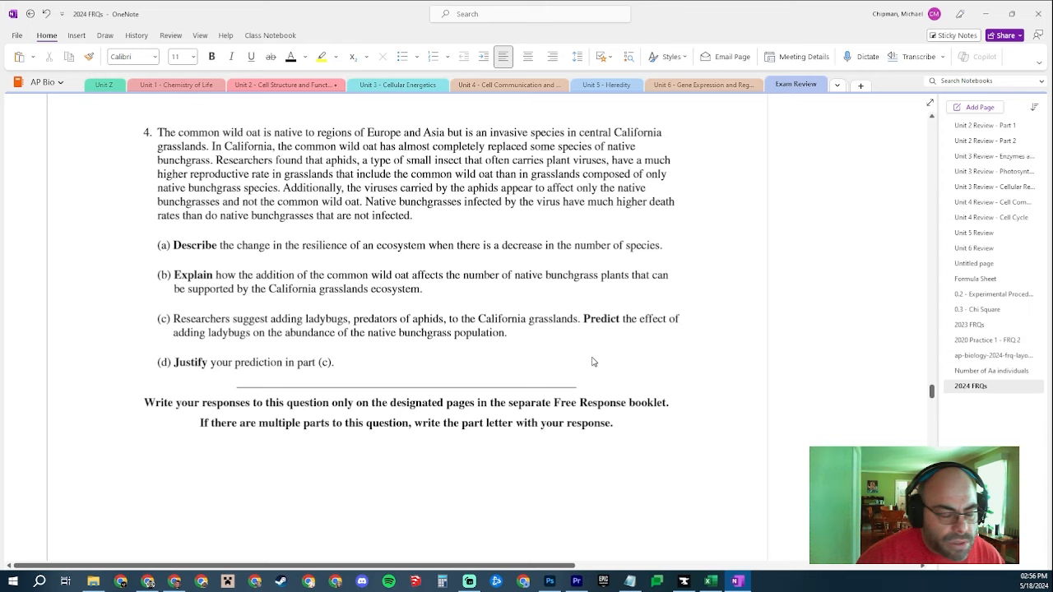
pyautogui.moveTo(508, 320)
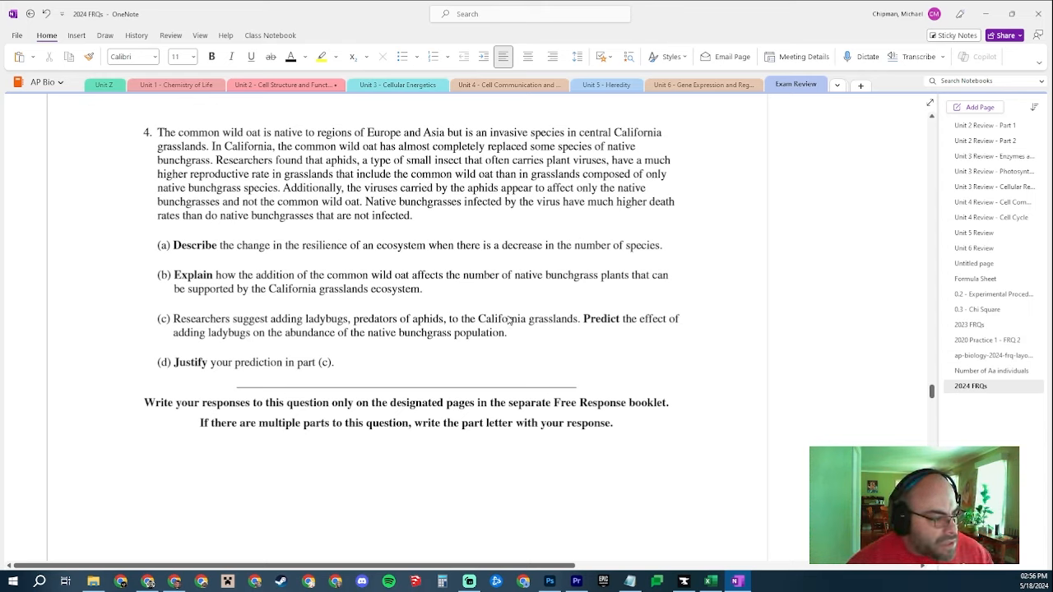
pyautogui.moveTo(494, 305)
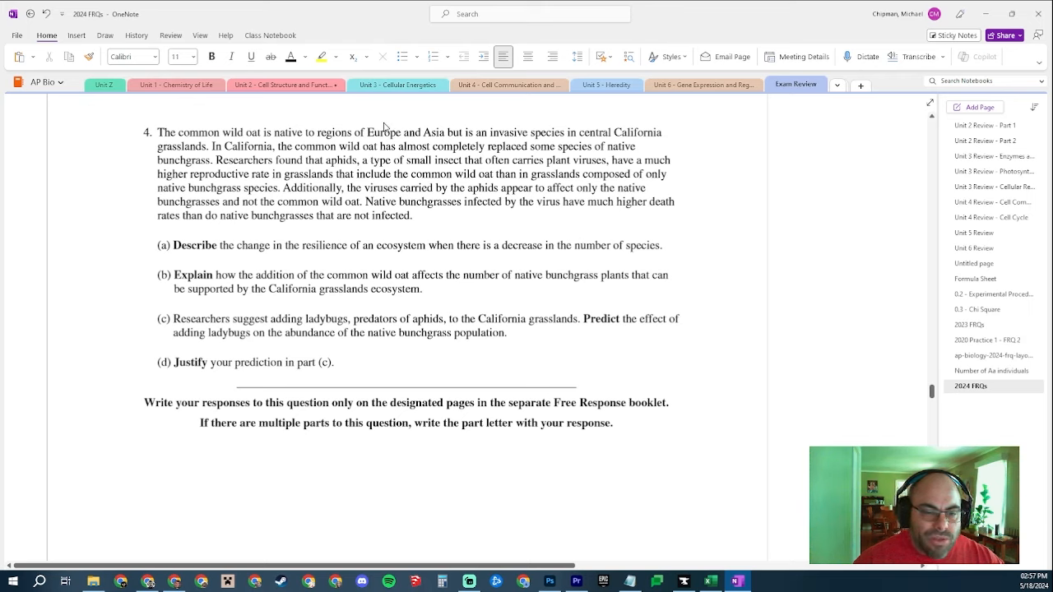
pyautogui.moveTo(381, 129)
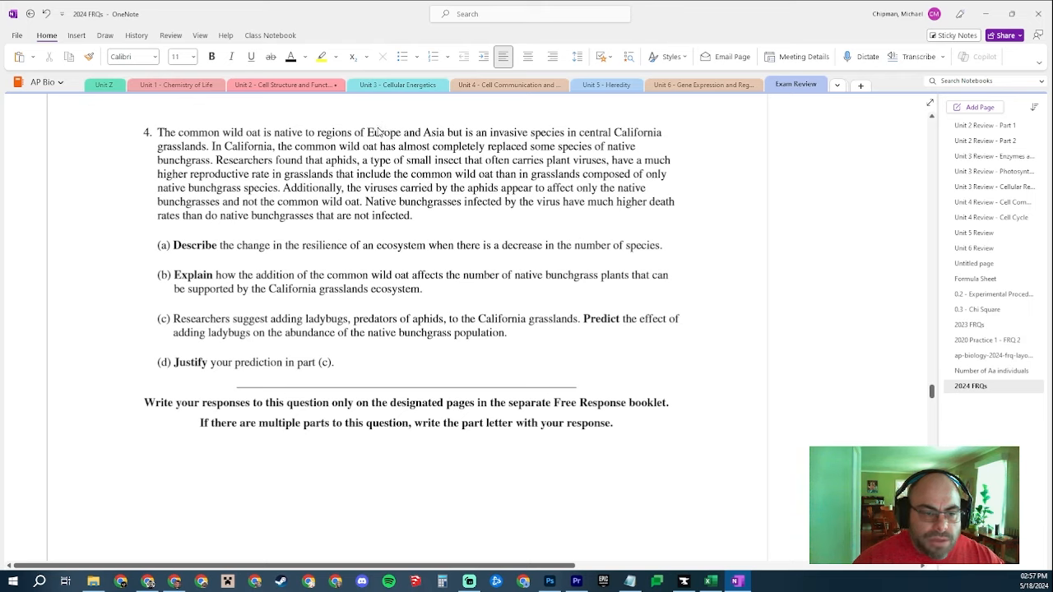